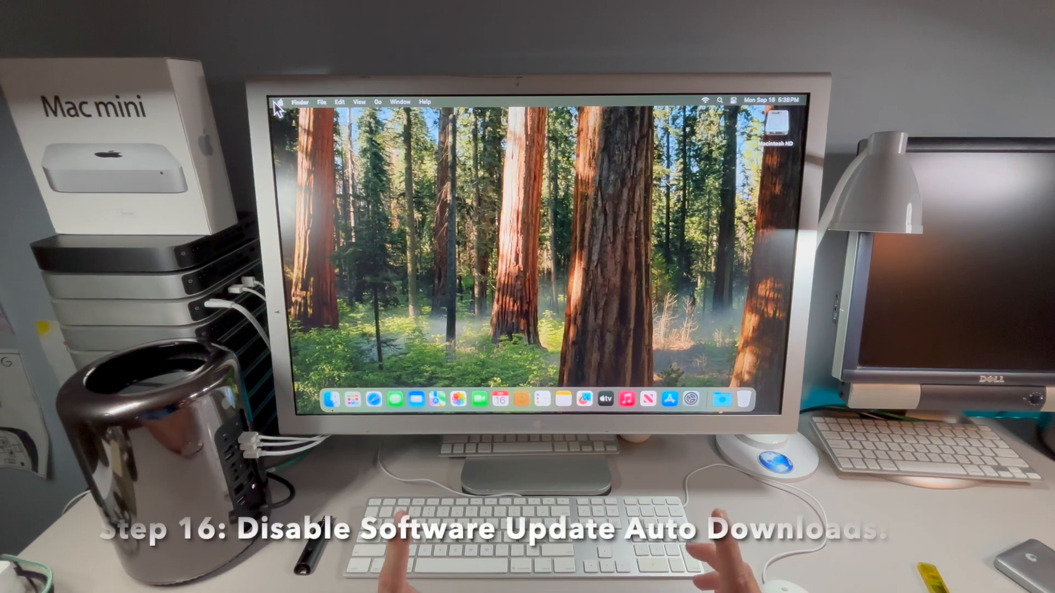
{"action": "mouse_move", "coordinate": [689, 400]}
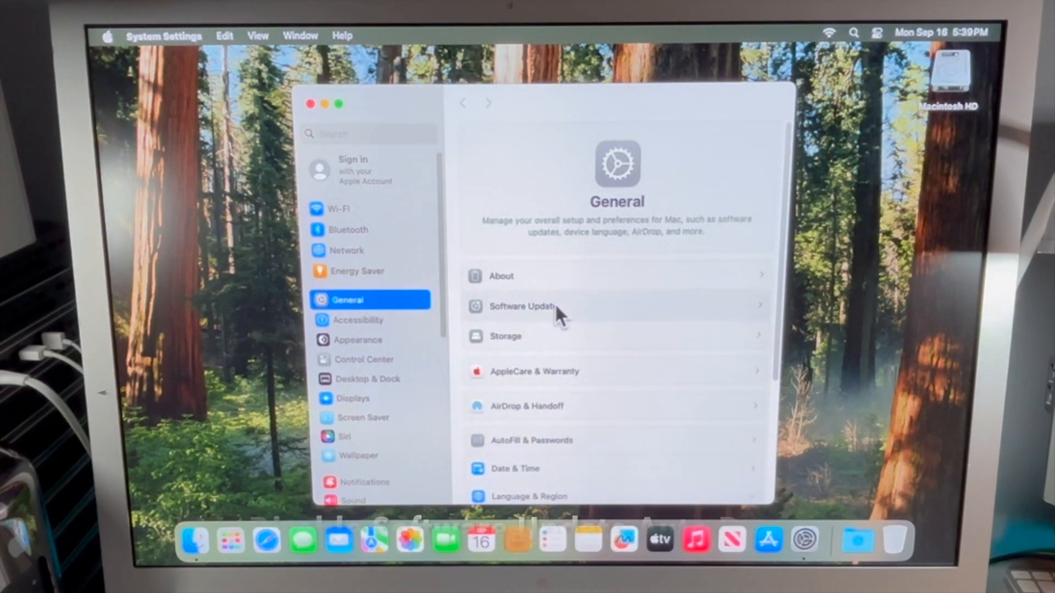
Step: Show the Automatic Updates options under General > Software Update
{"action": "left_click", "coordinate": [521, 306]}
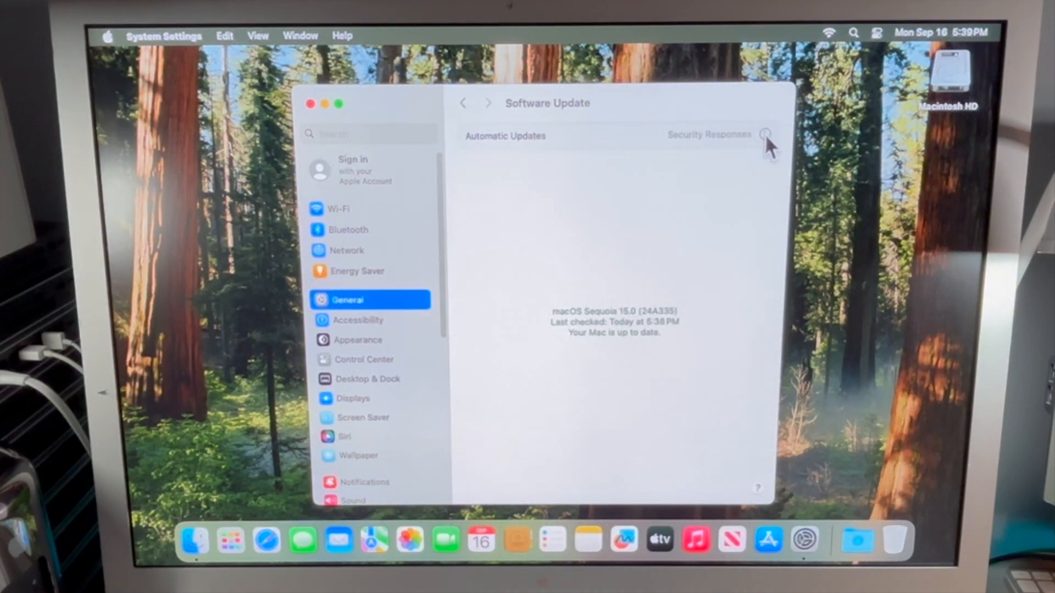
{"action": "left_click", "coordinate": [505, 135]}
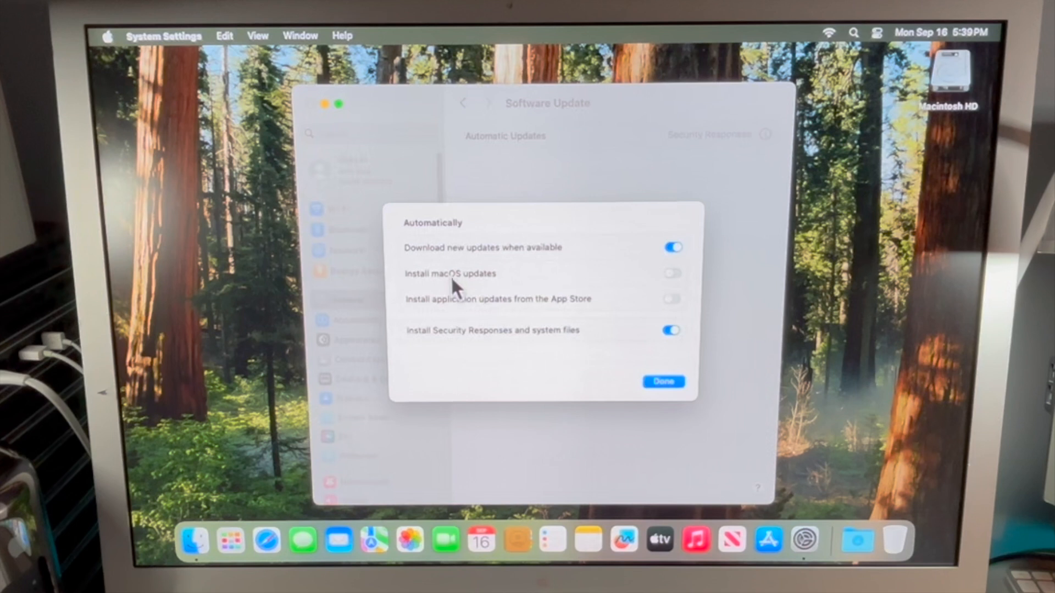
{"action": "mouse_move", "coordinate": [700, 253]}
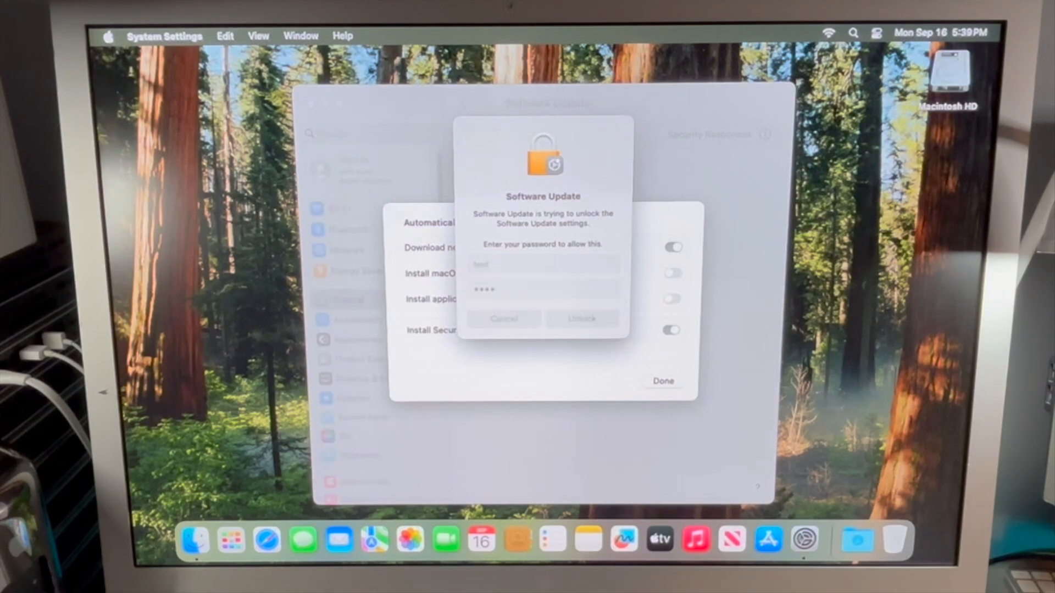
Step: Turn off 'Download new updates when available', unlock the change and confirm with Done
{"action": "left_click", "coordinate": [580, 318]}
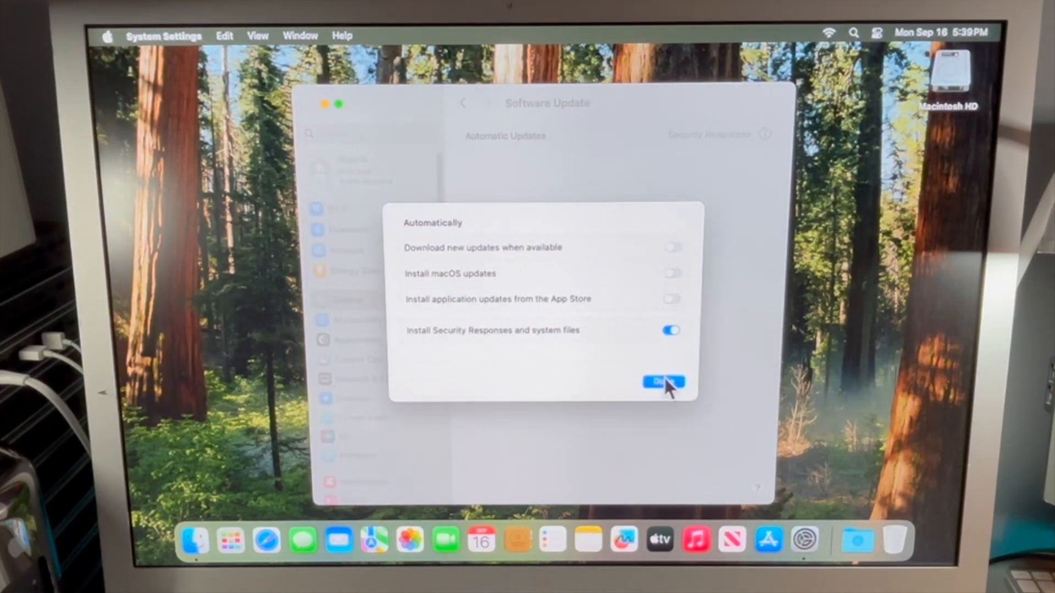
{"action": "left_click", "coordinate": [662, 381]}
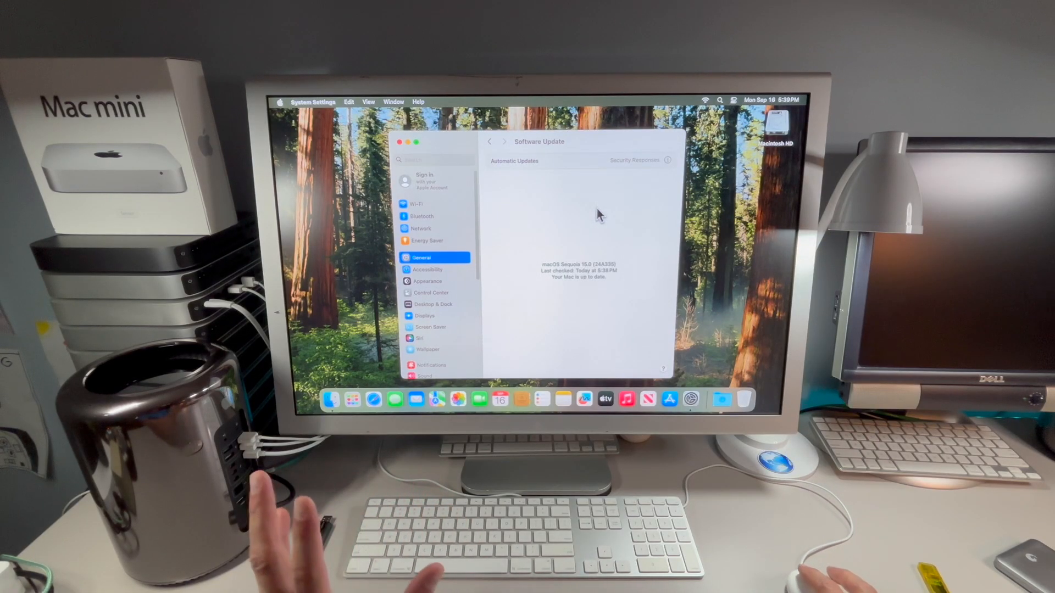
{"action": "mouse_move", "coordinate": [580, 241]}
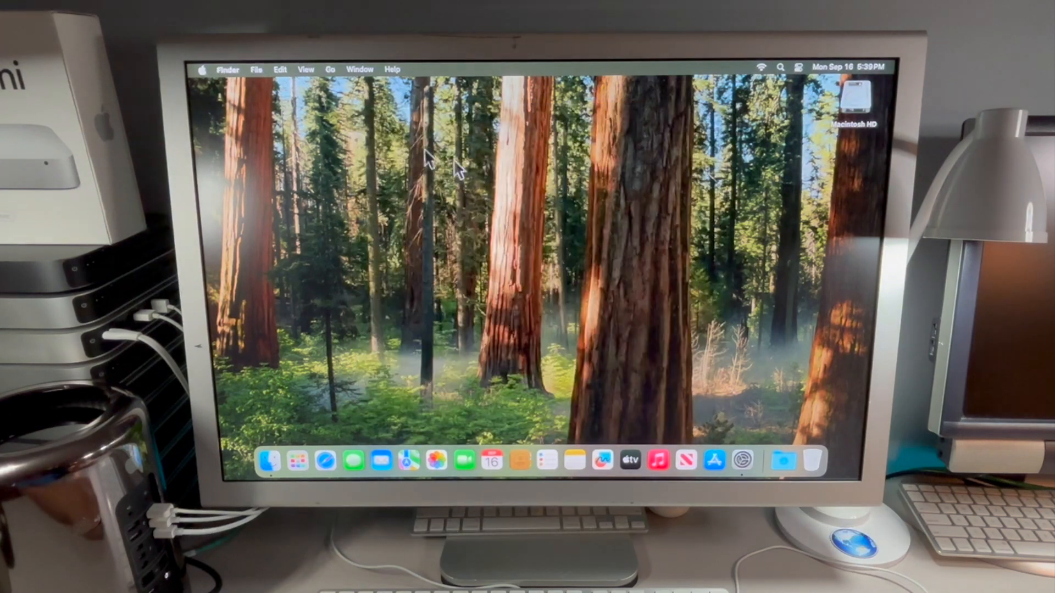
{"action": "mouse_move", "coordinate": [593, 225]}
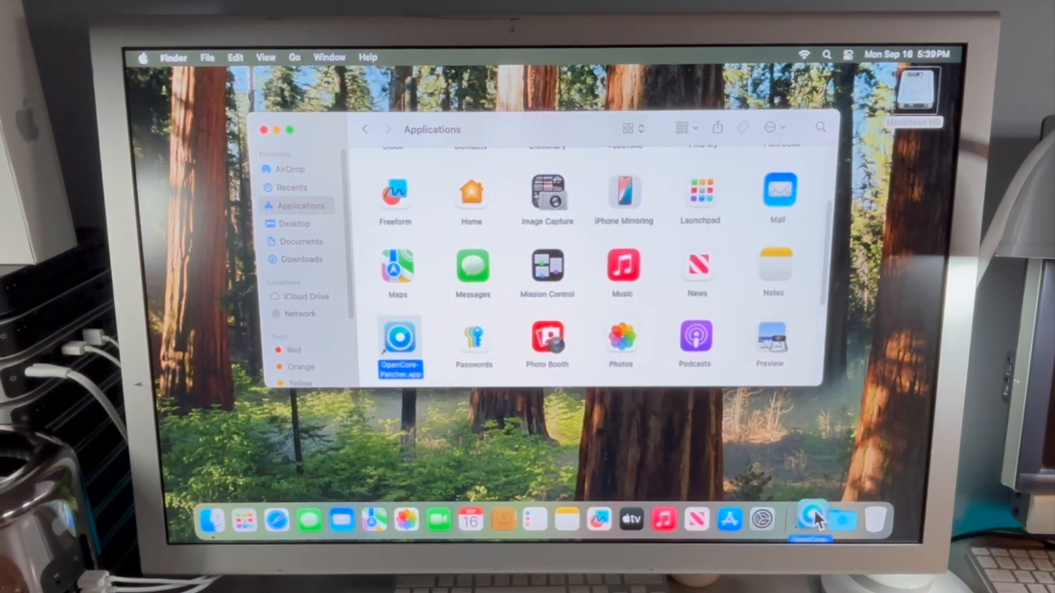
{"action": "mouse_move", "coordinate": [812, 521]}
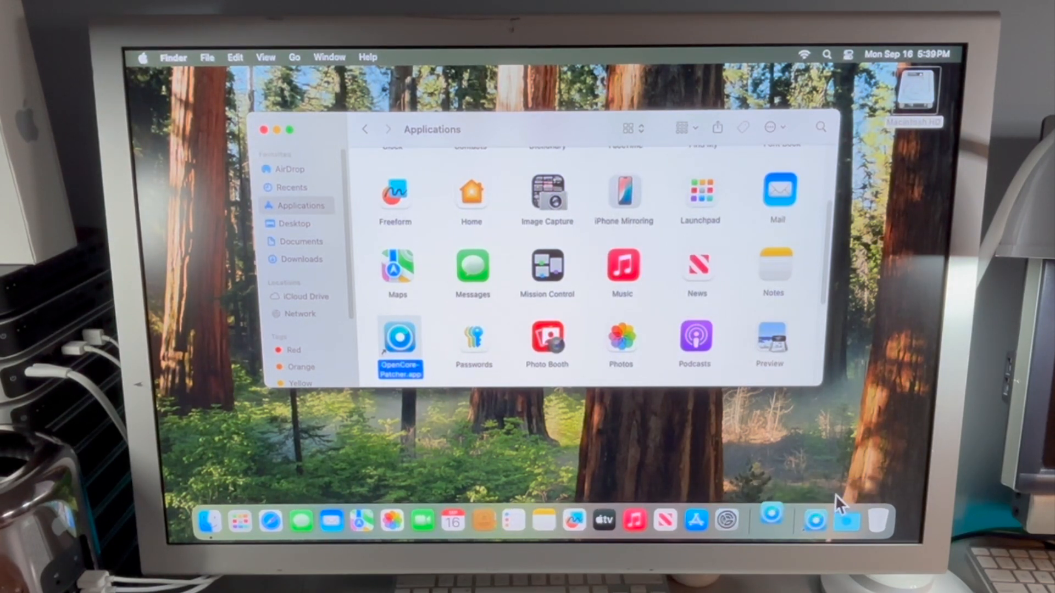
Step: Launch OpenCore-Patcher.app from the Applications folder
{"action": "double_click", "coordinate": [400, 336]}
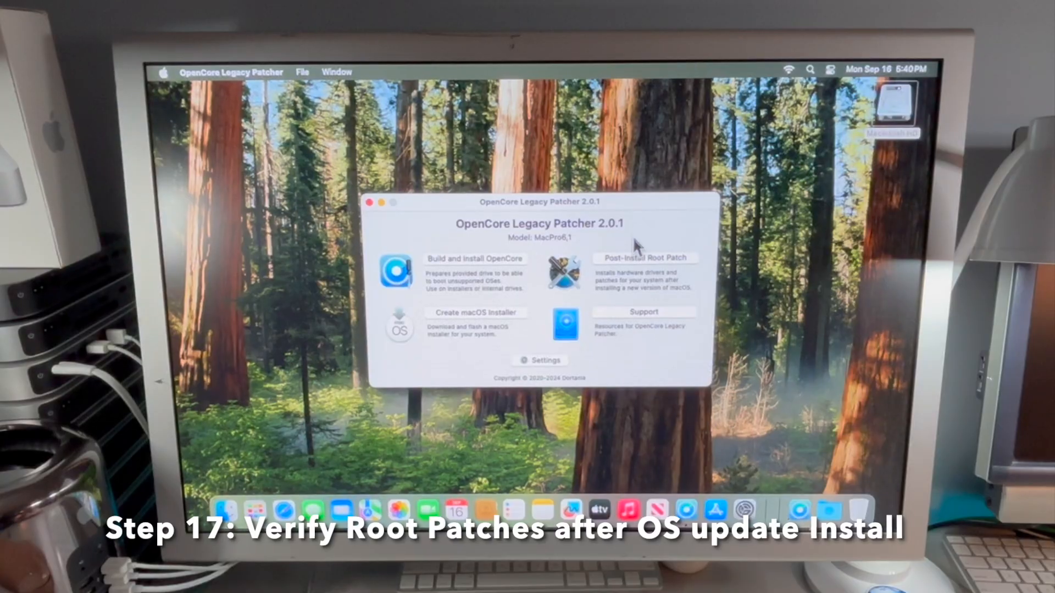
Step: Check Post-Install Root Patch status: all applicable patches already installed
{"action": "left_click", "coordinate": [643, 257]}
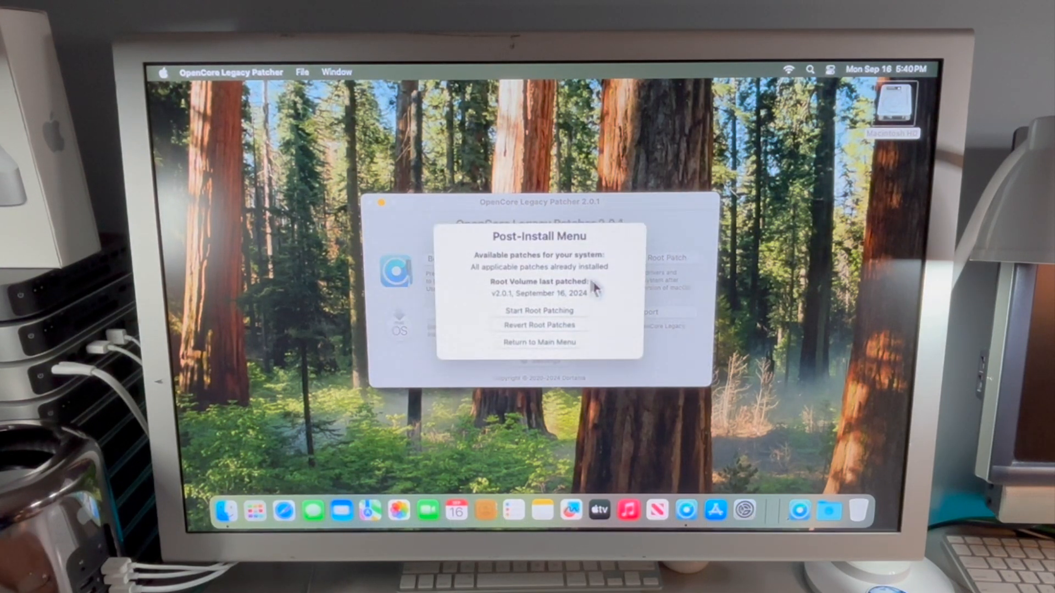
{"action": "mouse_move", "coordinate": [535, 285]}
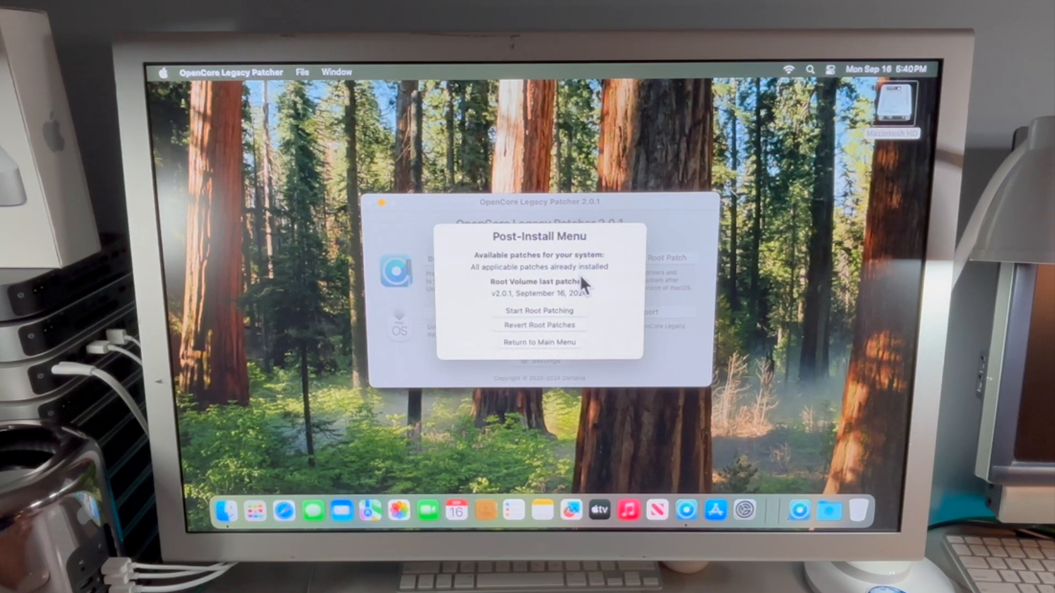
{"action": "mouse_move", "coordinate": [514, 310]}
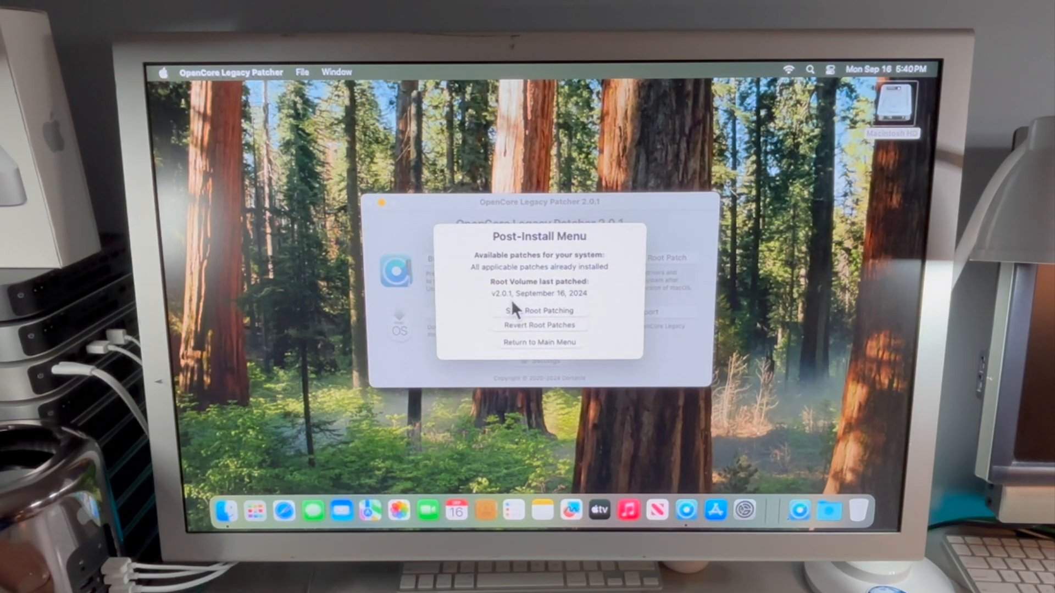
{"action": "mouse_move", "coordinate": [592, 310]}
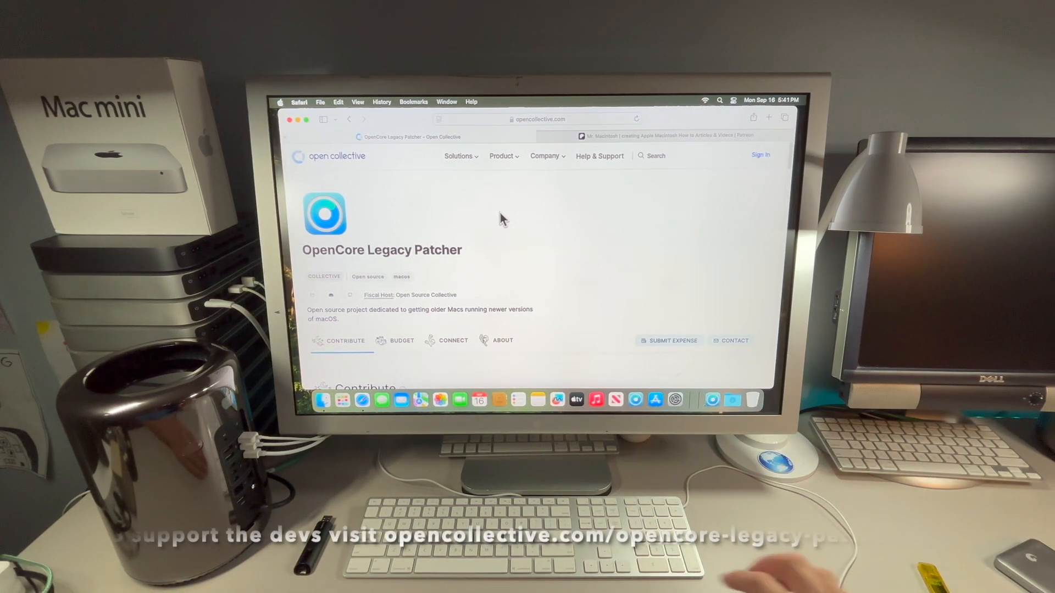
Step: Scroll the Open Collective page and switch to the Mr. Macintosh Patreon tab
{"action": "scroll", "scroll_direction": "down", "scroll_amount": 3}
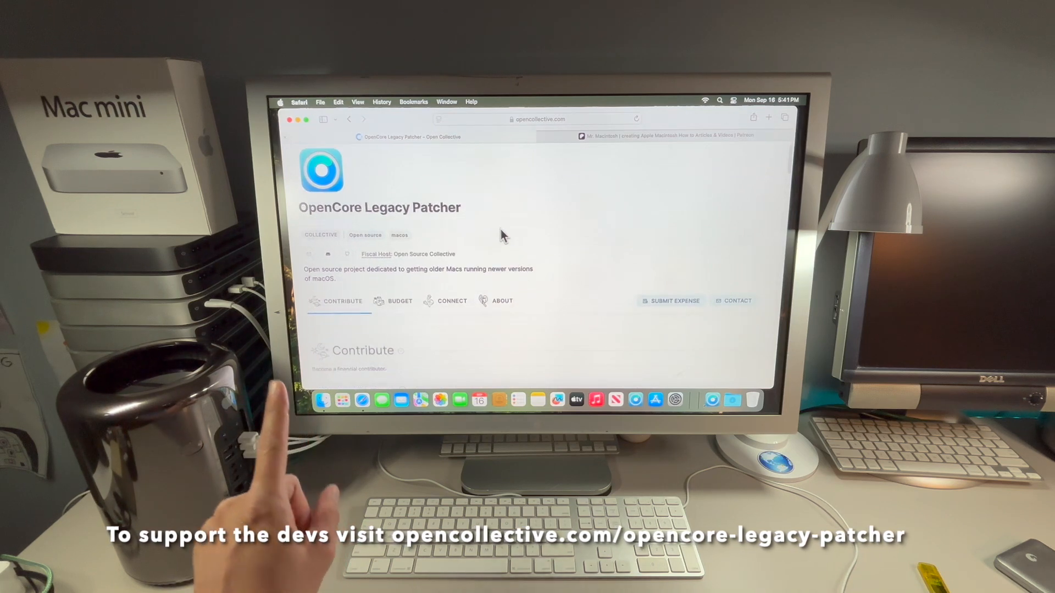
{"action": "left_click", "coordinate": [663, 135]}
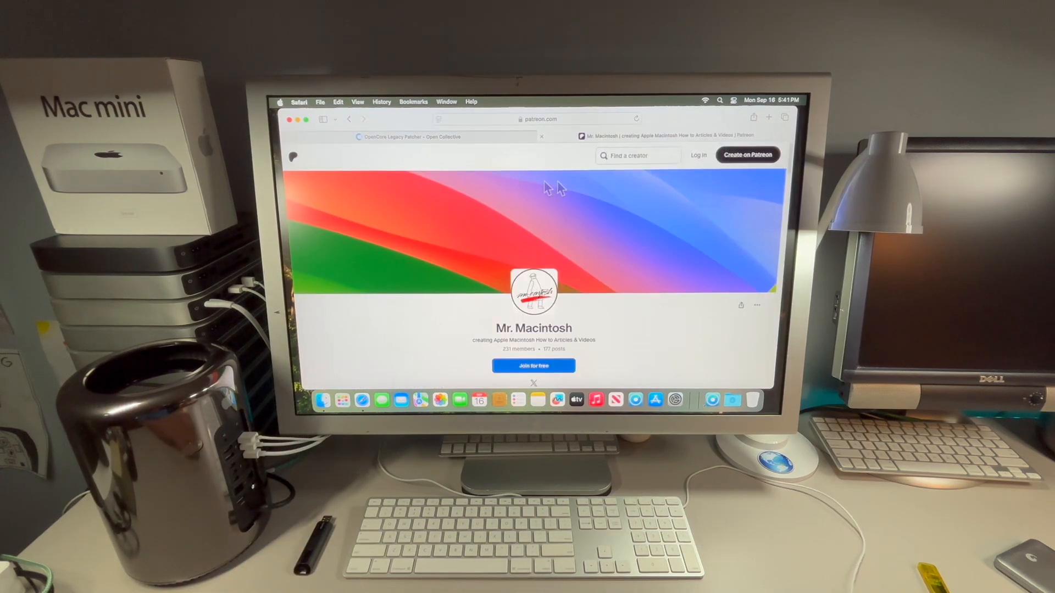